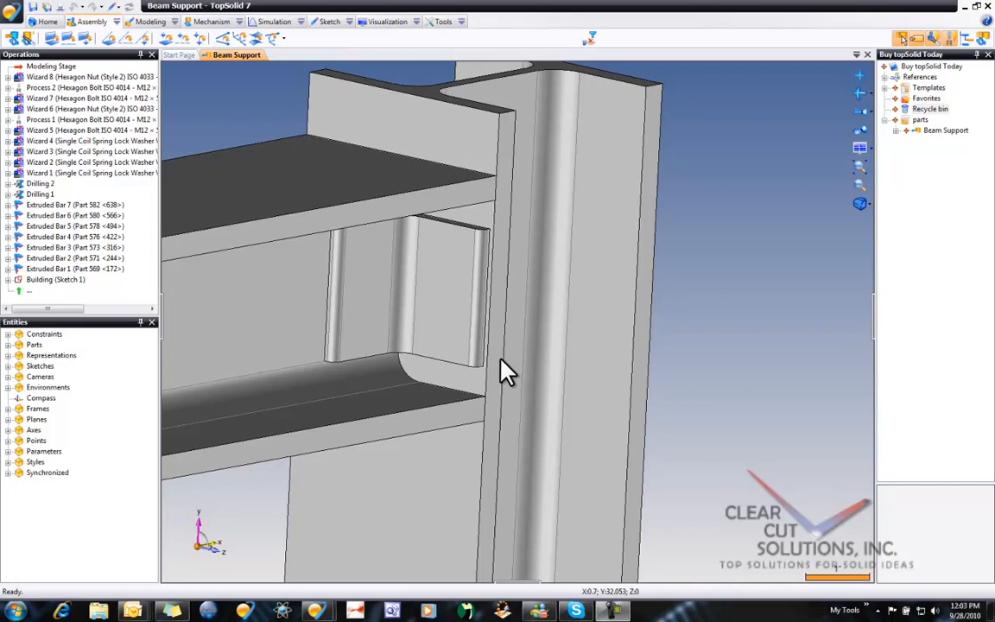
Drill a second 13 mm hole through parts 578 and 573 at the picked hole frame.
{"action": "left_click", "coordinate": [449, 290]}
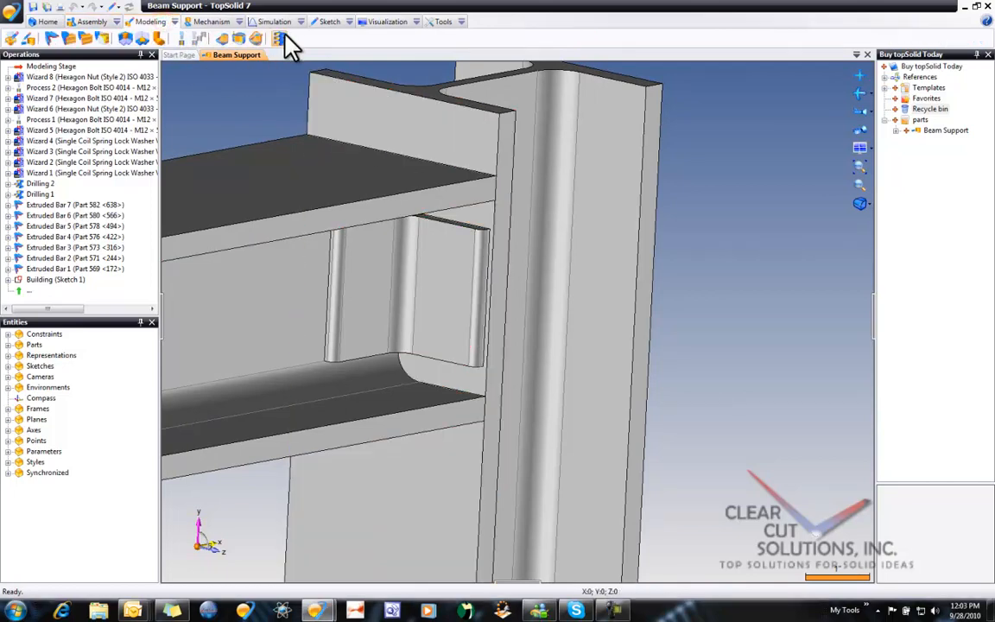
{"action": "left_click", "coordinate": [280, 38]}
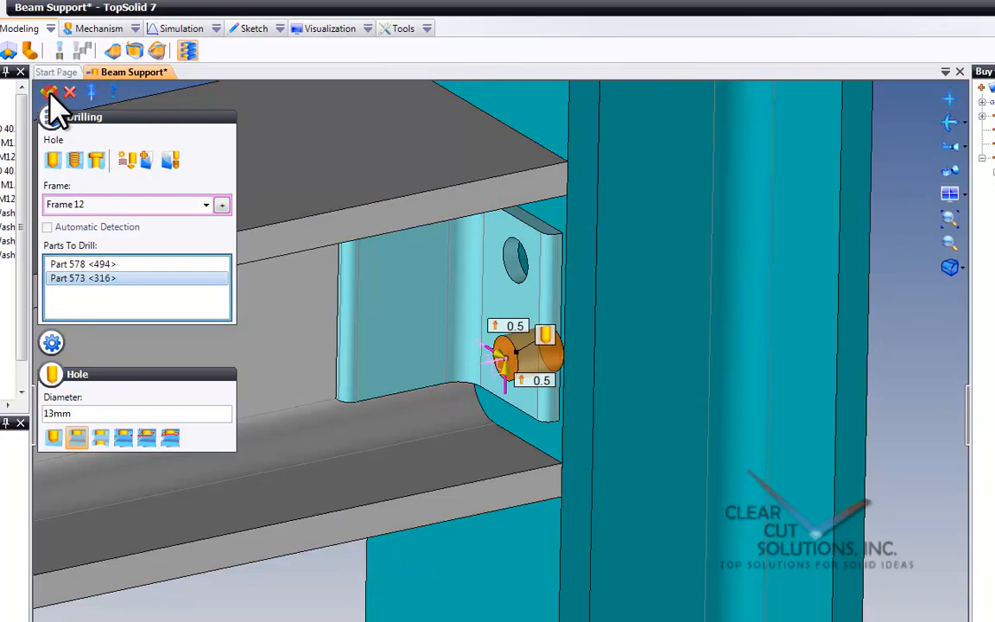
{"action": "left_click", "coordinate": [49, 93]}
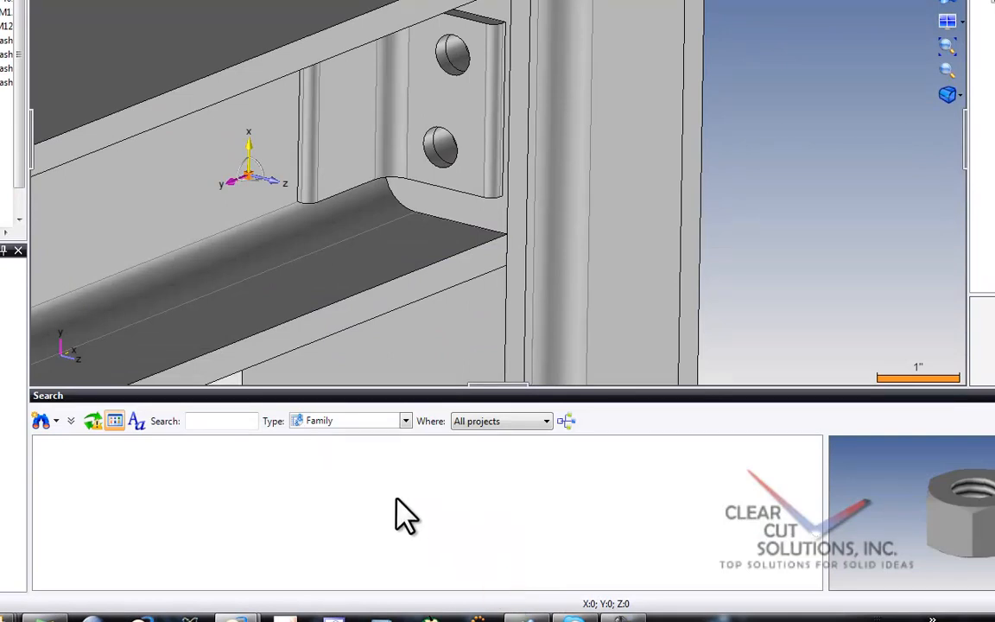
Place a Single Coil Spring Lock Washer, code 12, from the library onto the drilled hole's frame.
{"action": "left_click", "coordinate": [221, 421]}
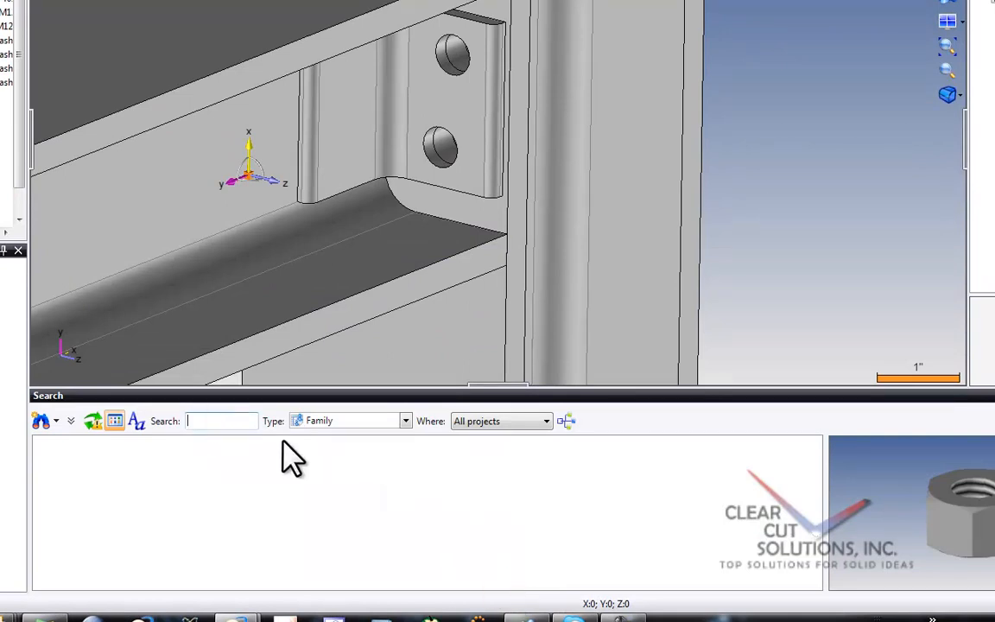
{"action": "type", "text": "washer"}
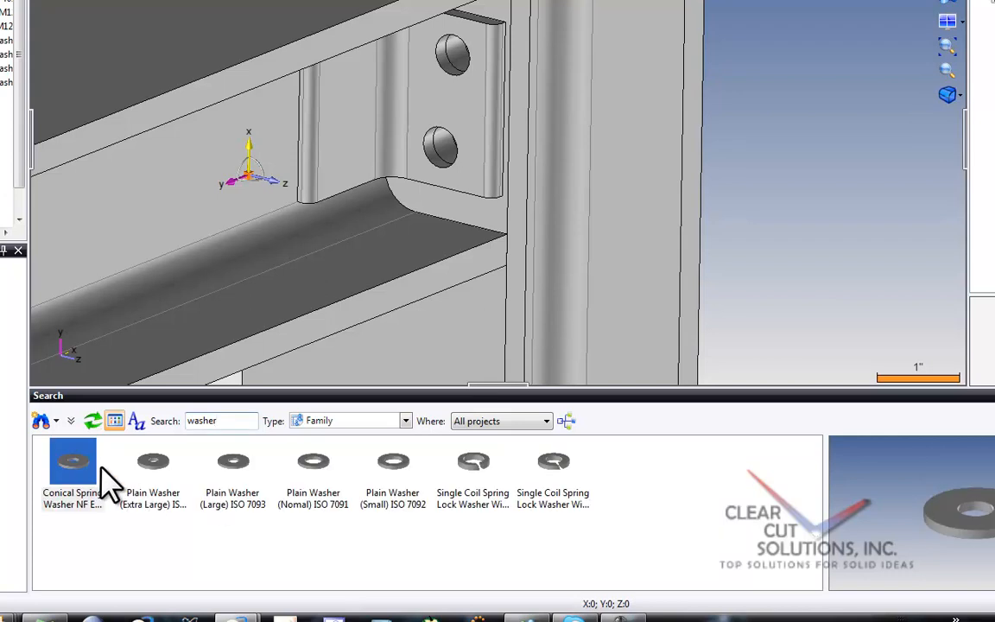
{"action": "left_click", "coordinate": [394, 463]}
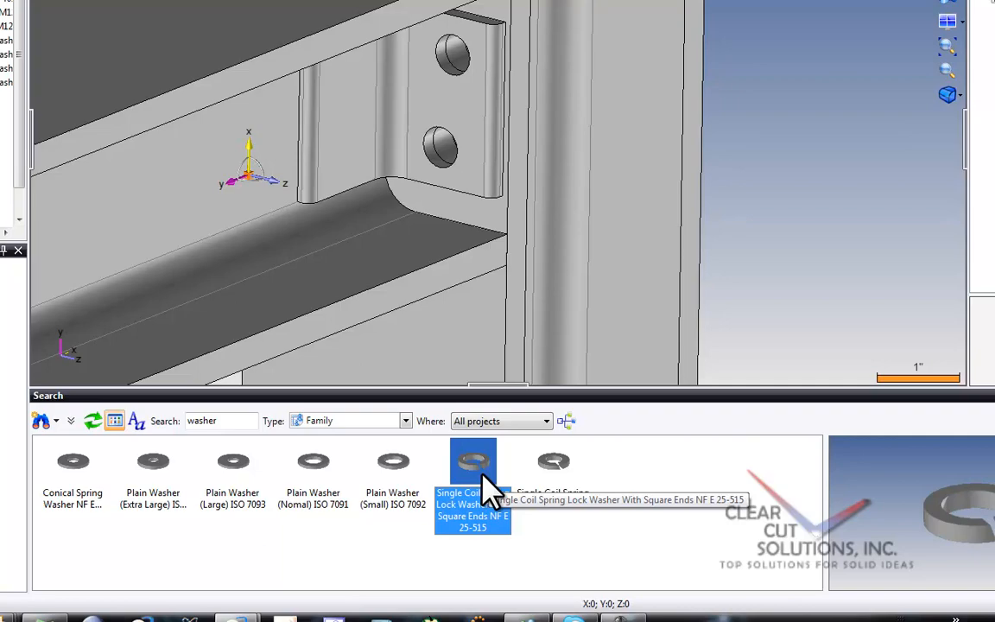
{"action": "double_click", "coordinate": [473, 460]}
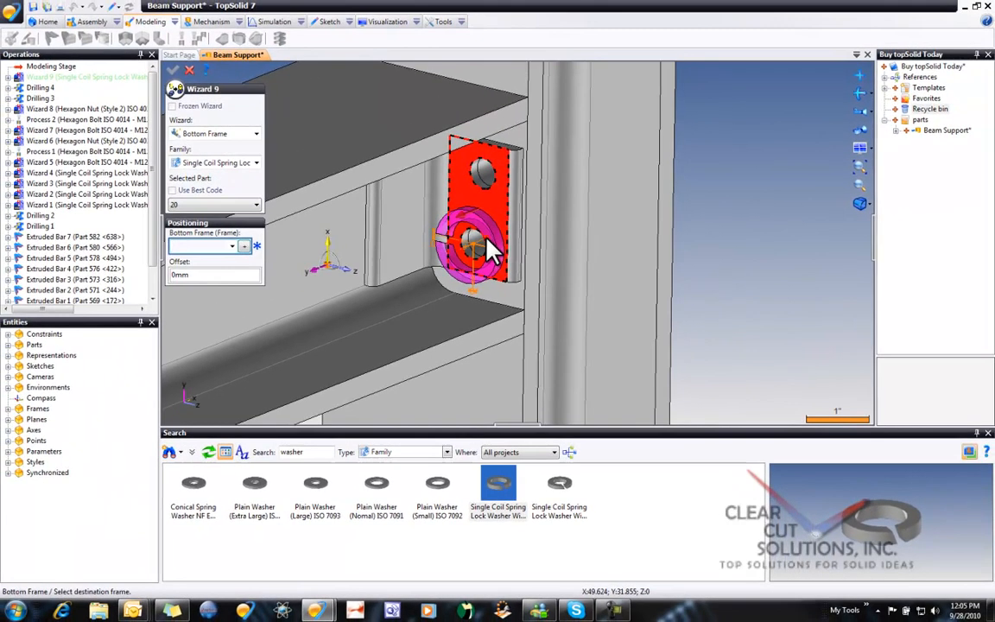
{"action": "left_click", "coordinate": [475, 245]}
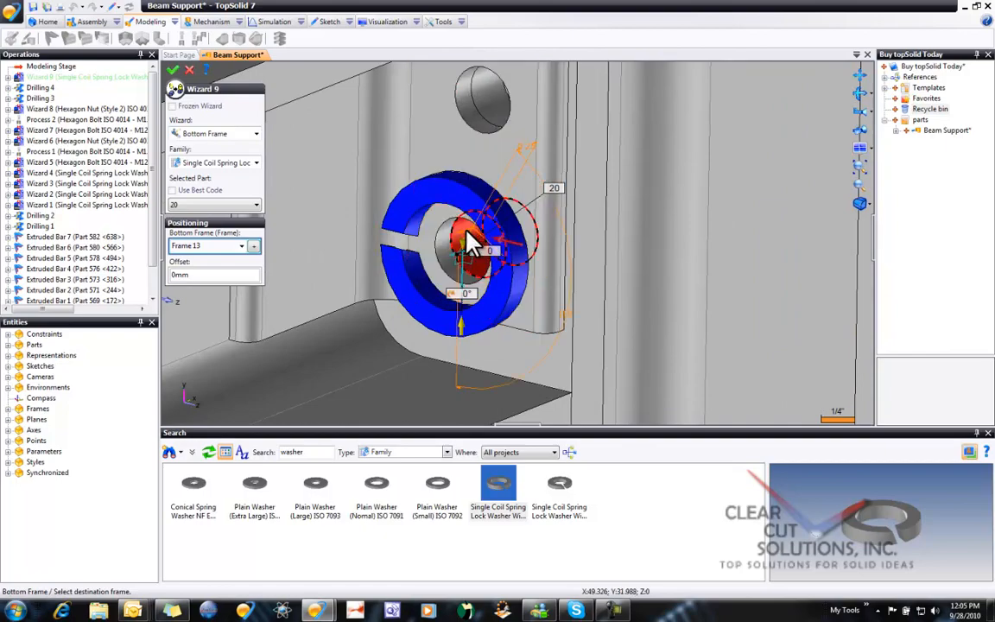
{"action": "left_click", "coordinate": [255, 203]}
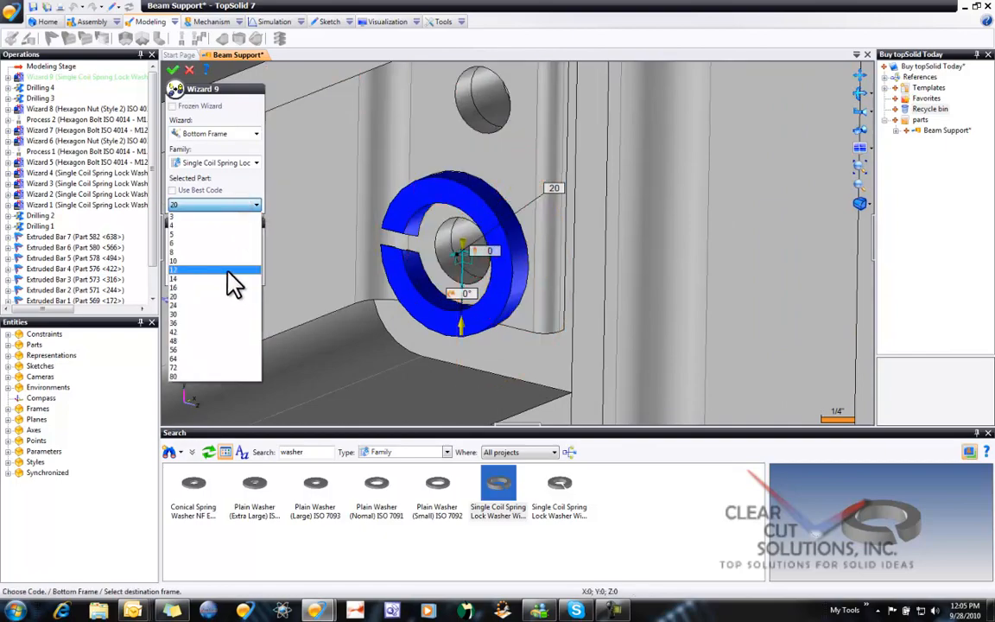
{"action": "left_click", "coordinate": [171, 270]}
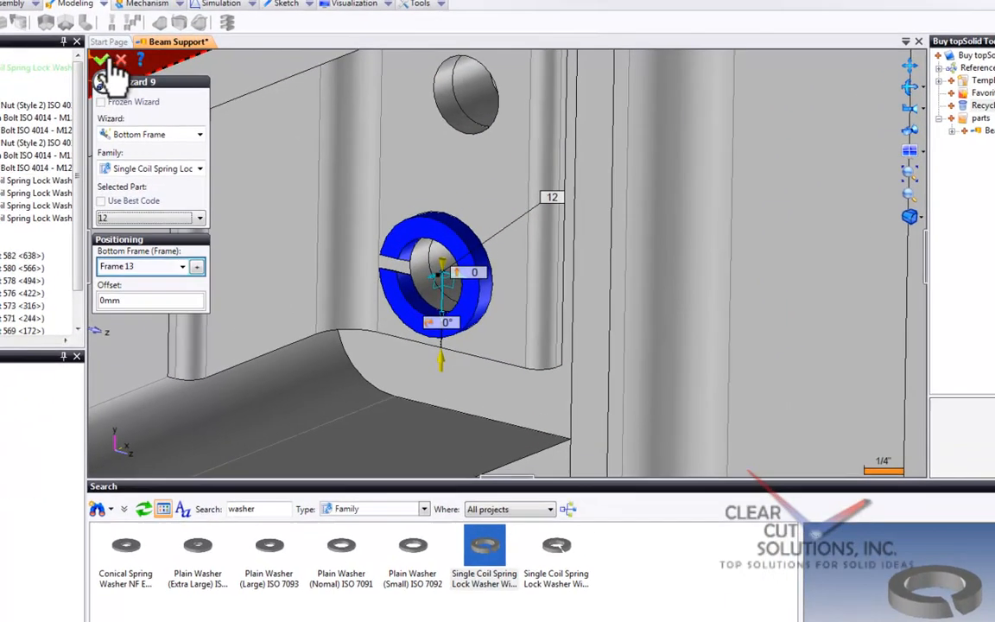
{"action": "left_click", "coordinate": [102, 59]}
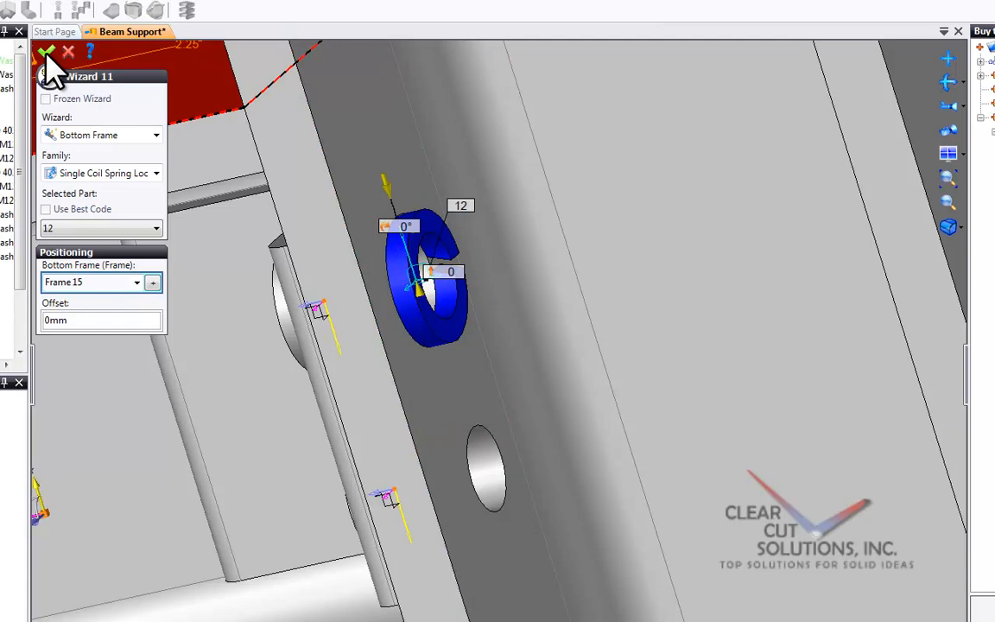
Confirm the code 12 spring lock washer on the other hole frame.
{"action": "left_click", "coordinate": [47, 52]}
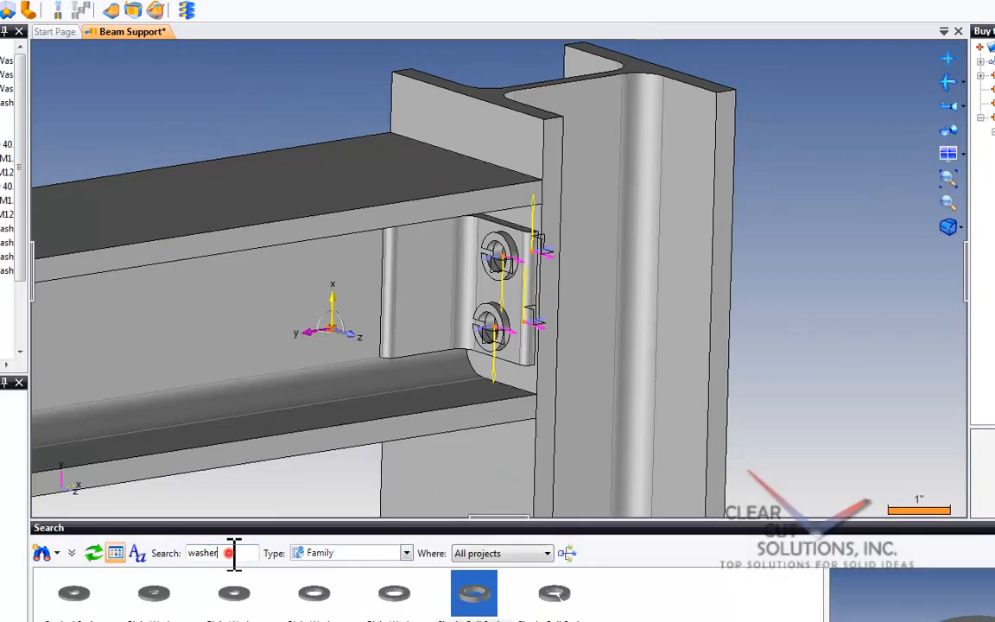
Search 'bolt' and start inserting a Hexagon Bolt ISO 4014 with the Bolt in Hole method.
{"action": "triple_click", "coordinate": [204, 553]}
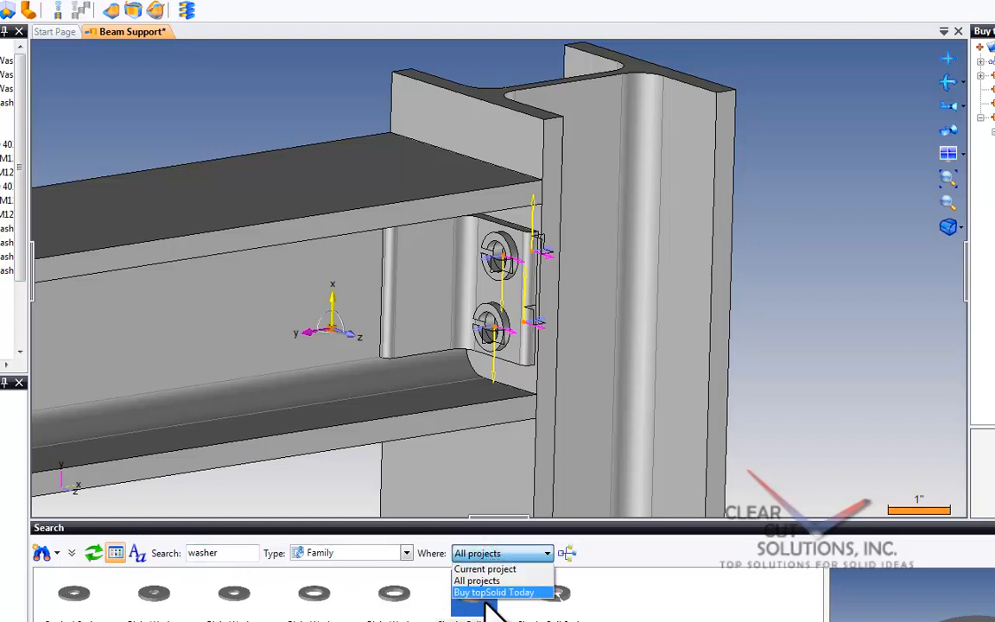
{"action": "mouse_move", "coordinate": [505, 605]}
{"action": "type", "text": "bolt"}
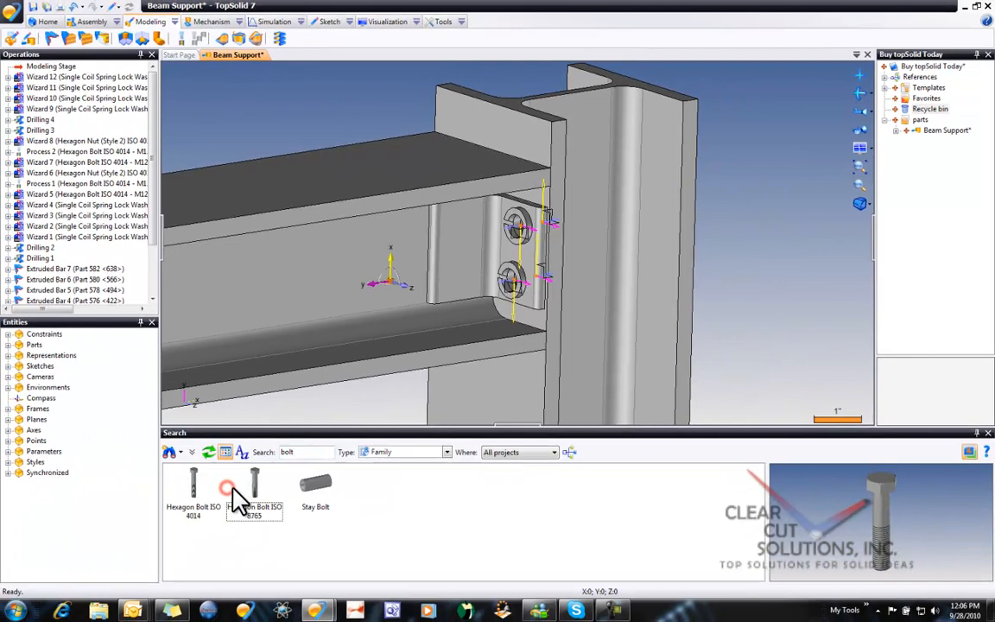
{"action": "left_click", "coordinate": [193, 484]}
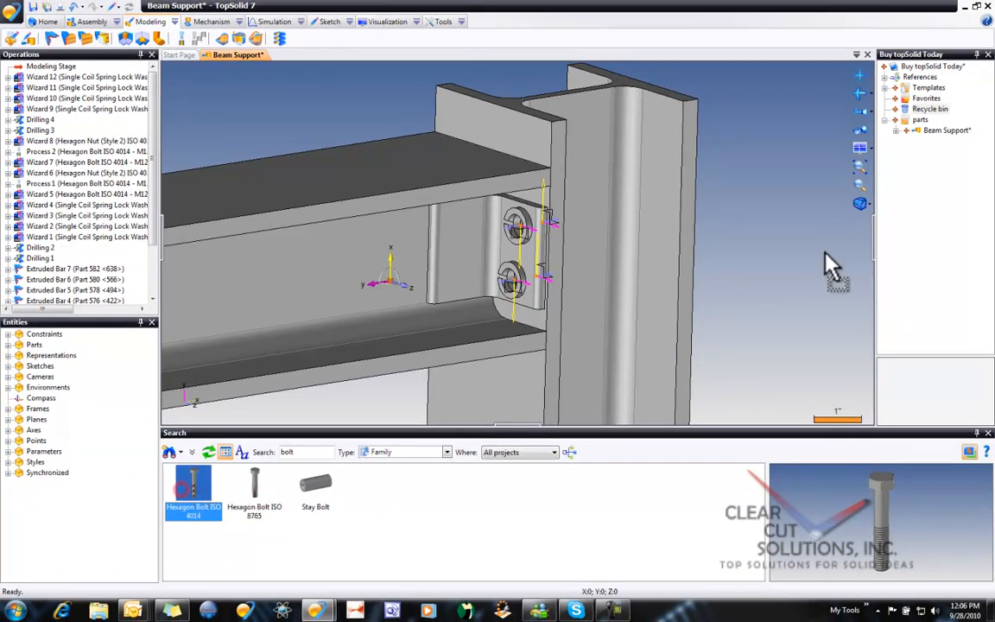
{"action": "double_click", "coordinate": [194, 484]}
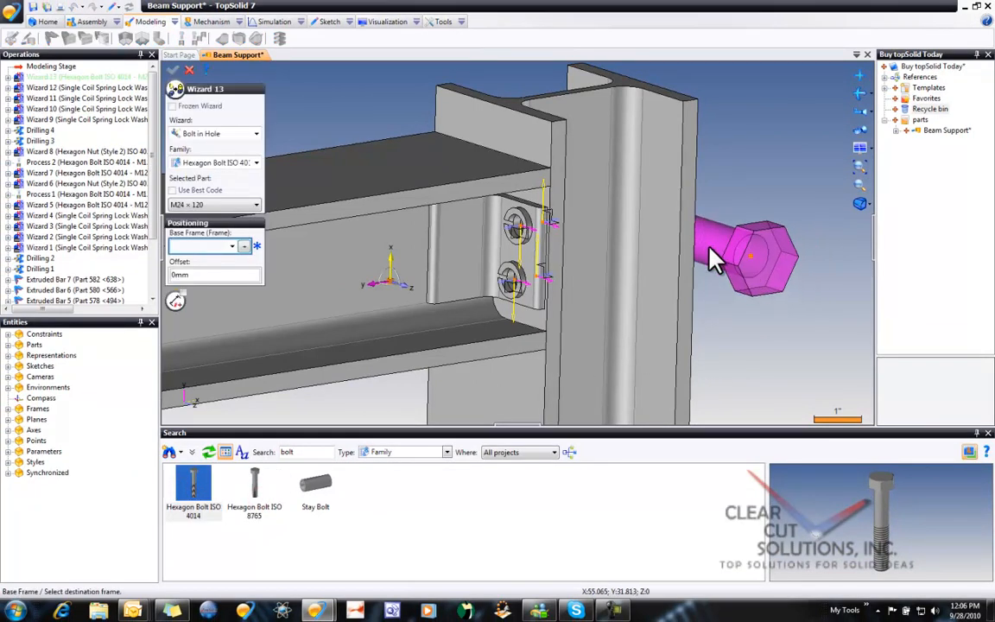
{"action": "left_click", "coordinate": [256, 133]}
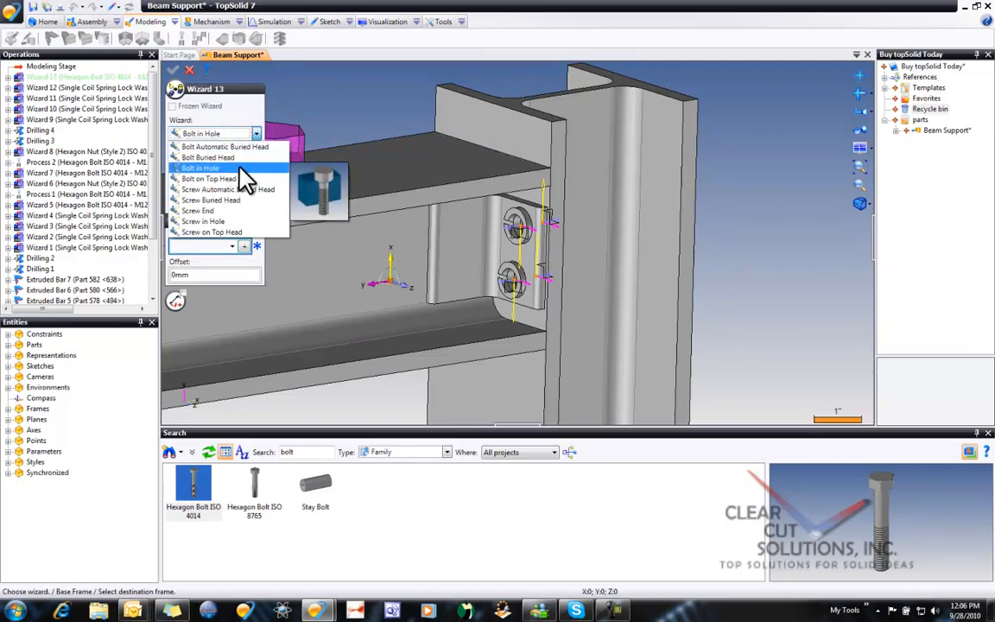
{"action": "left_click", "coordinate": [201, 168]}
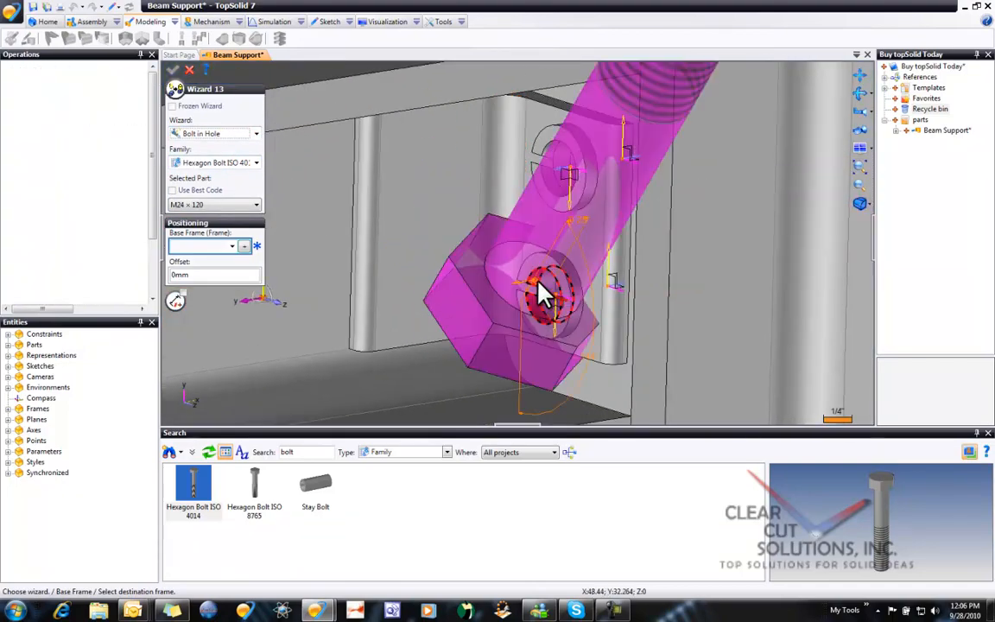
Seat the M12 x 50 bolt on the lower washer, setting its hole diameter and last element.
{"action": "left_click", "coordinate": [536, 294]}
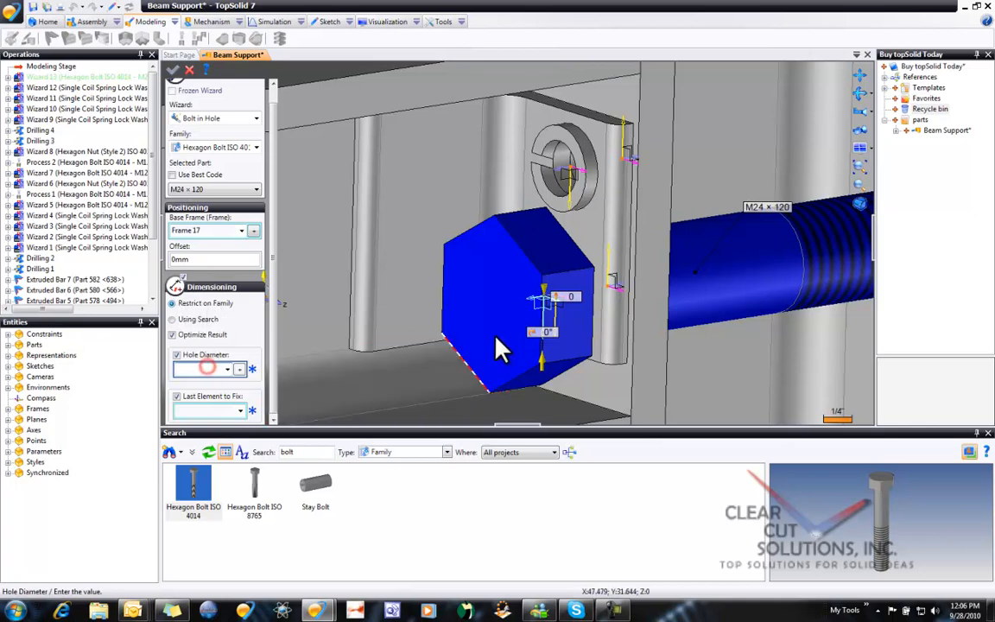
{"action": "left_click", "coordinate": [556, 308]}
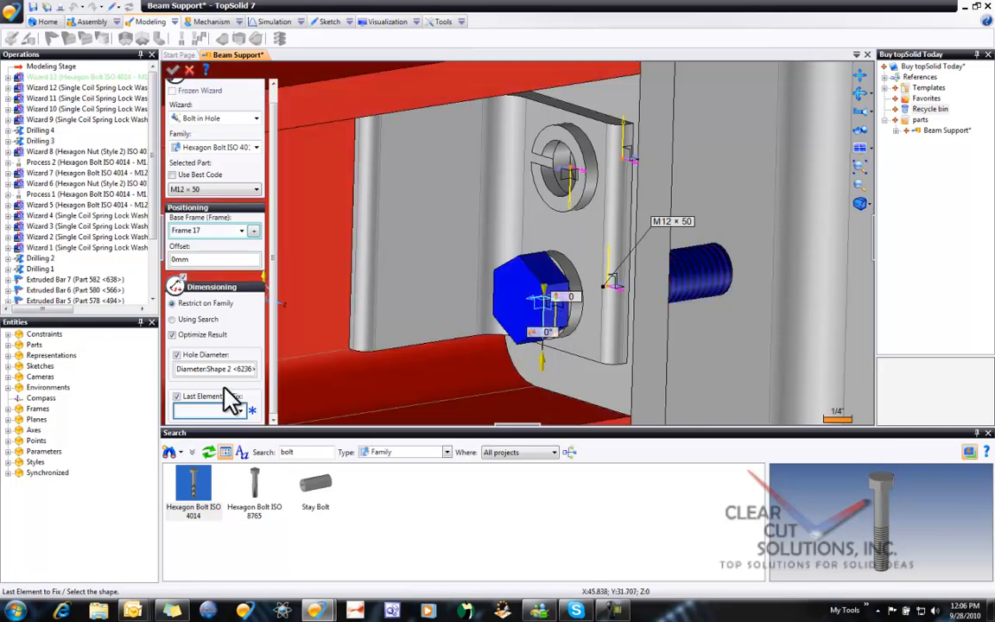
{"action": "left_click", "coordinate": [173, 69]}
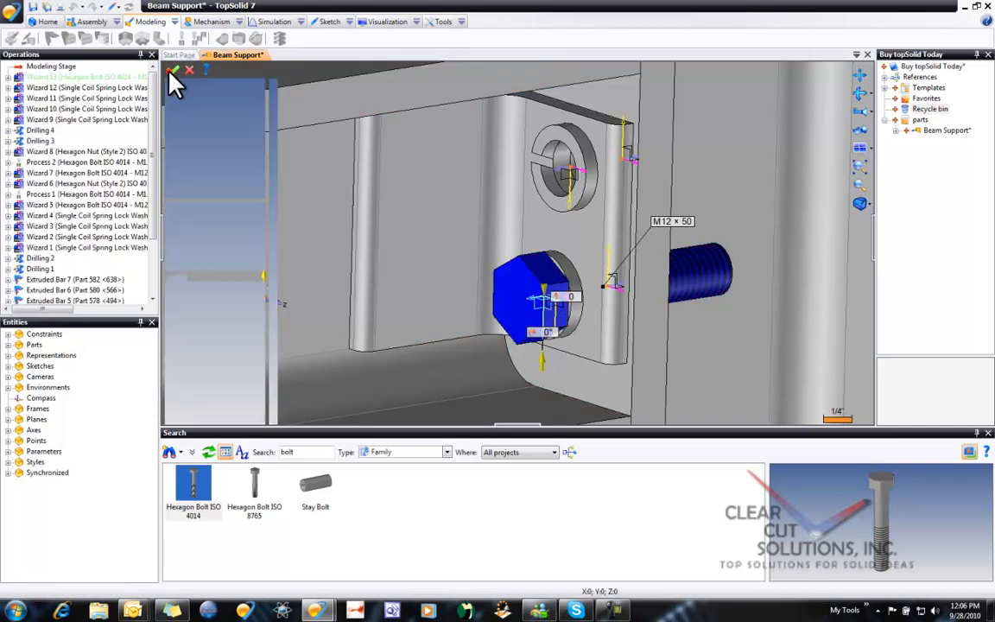
{"action": "left_click", "coordinate": [173, 69]}
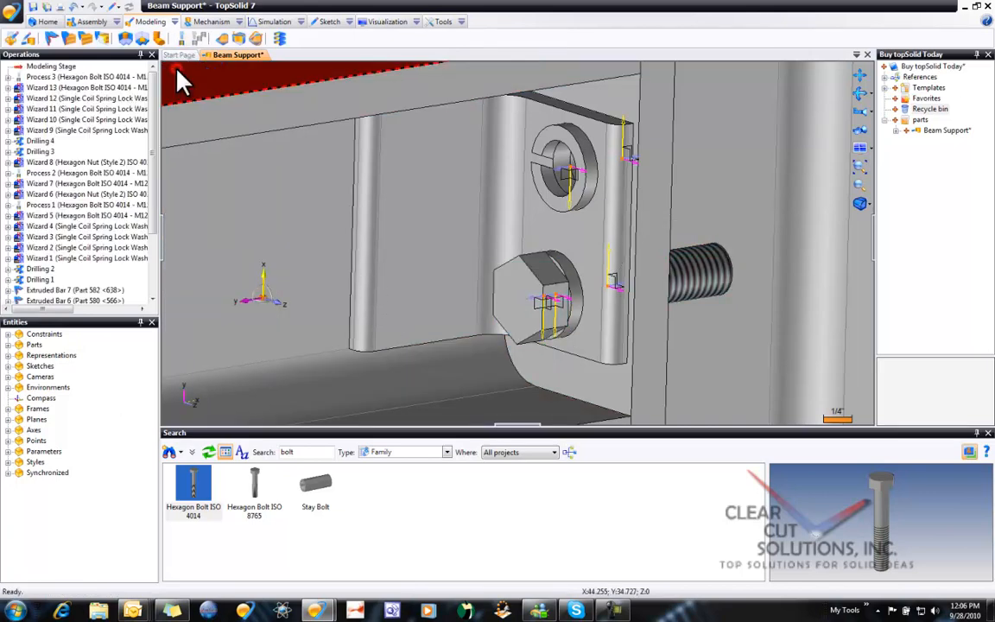
{"action": "mouse_move", "coordinate": [515, 452]}
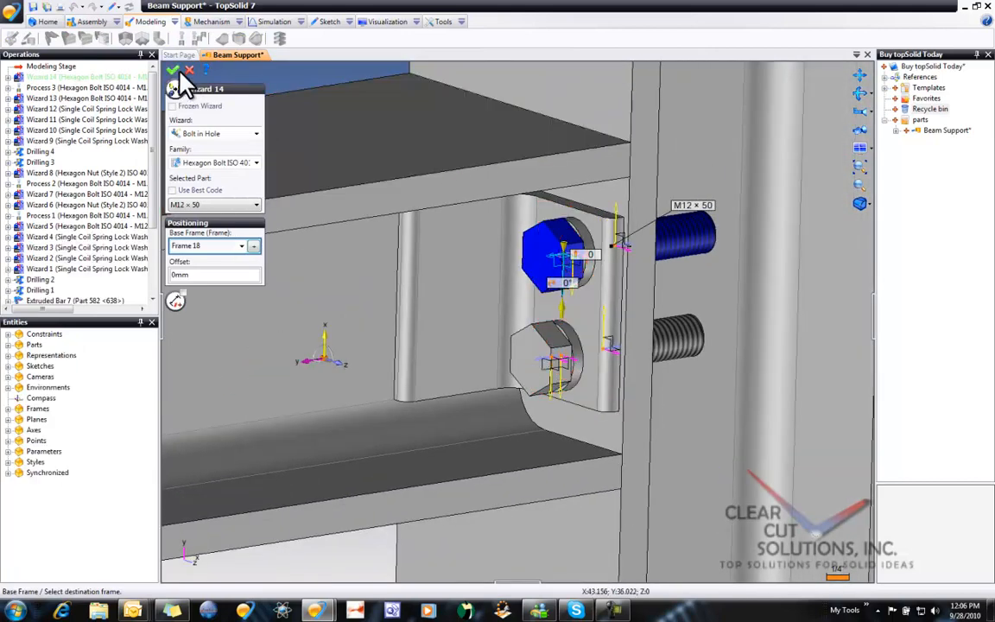
Confirm the second M12 x 50 bolt in the upper hole and orbit to see the bolt ends.
{"action": "left_click", "coordinate": [173, 69]}
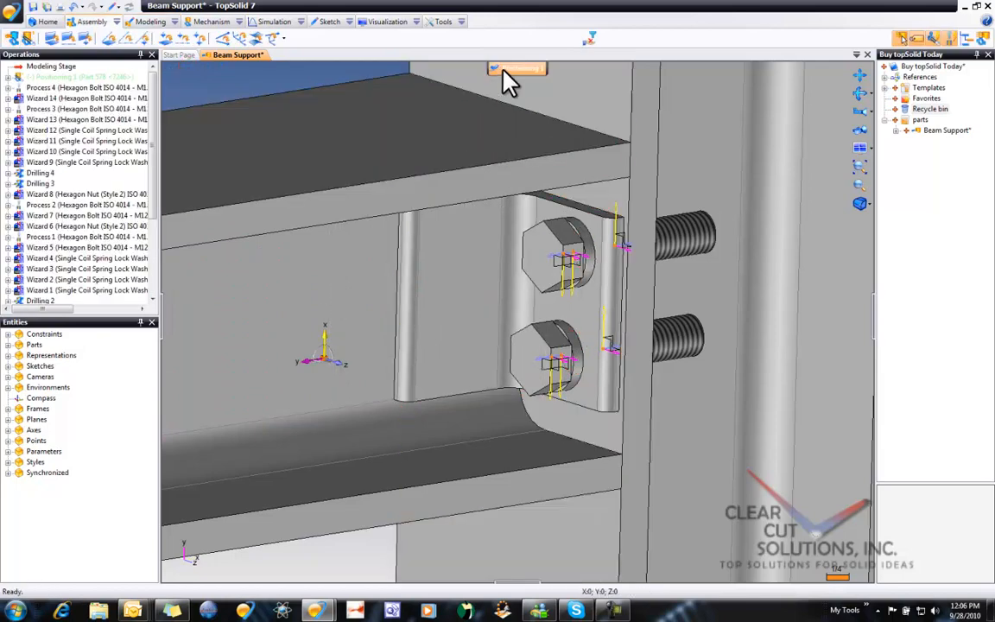
{"action": "left_click", "coordinate": [423, 432]}
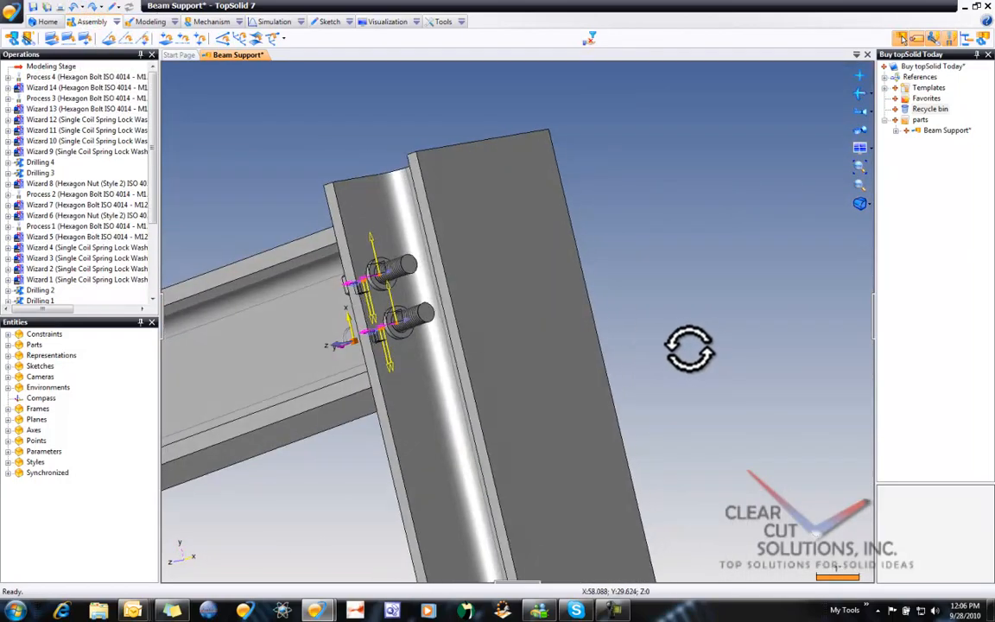
{"action": "left_click_drag", "start_coordinate": [689, 349], "coordinate": [470, 377]}
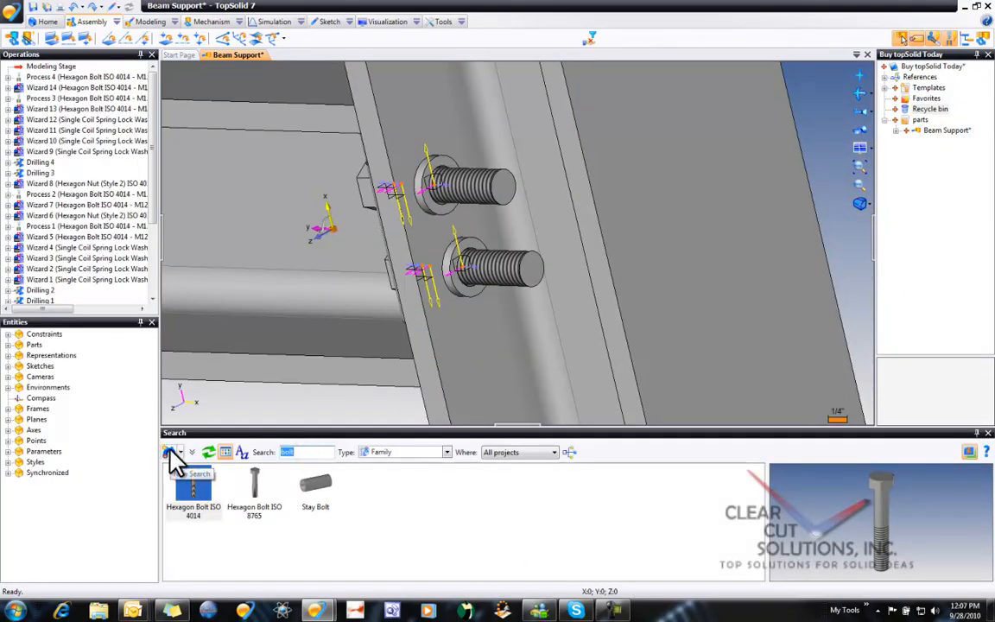
Search 'nut' in the parts library to list hexagon nut families.
{"action": "type", "text": "nut"}
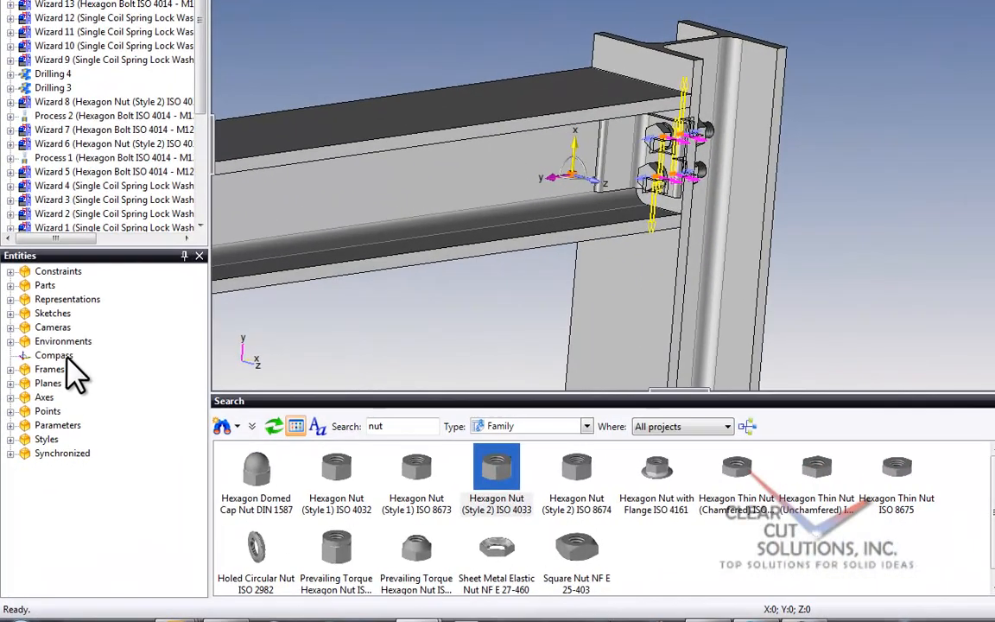
Hide all Frames from the Entities tree so only the bolted parts show.
{"action": "right_click", "coordinate": [50, 370]}
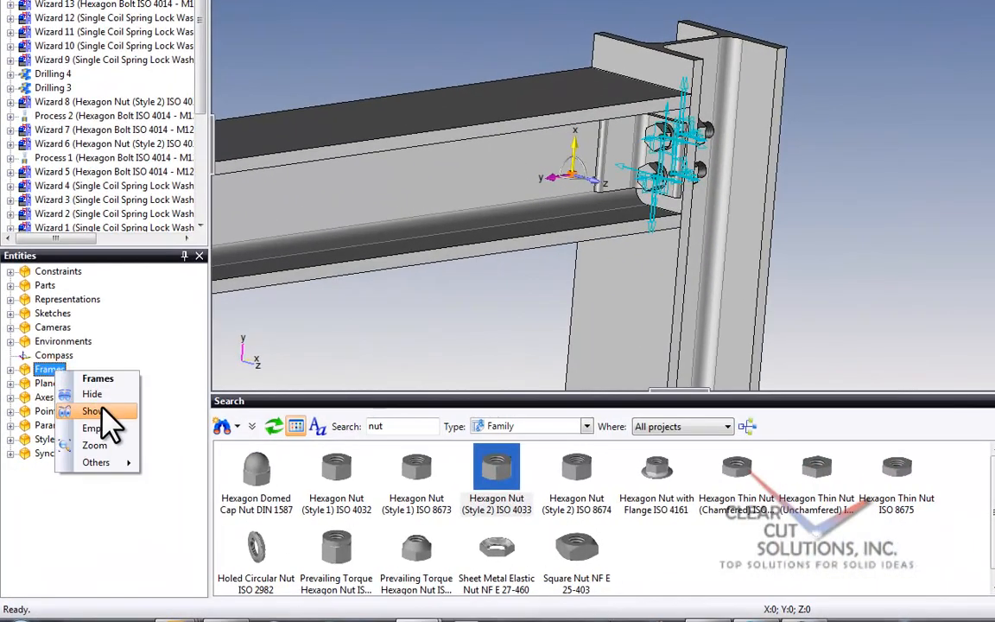
{"action": "left_click", "coordinate": [92, 394]}
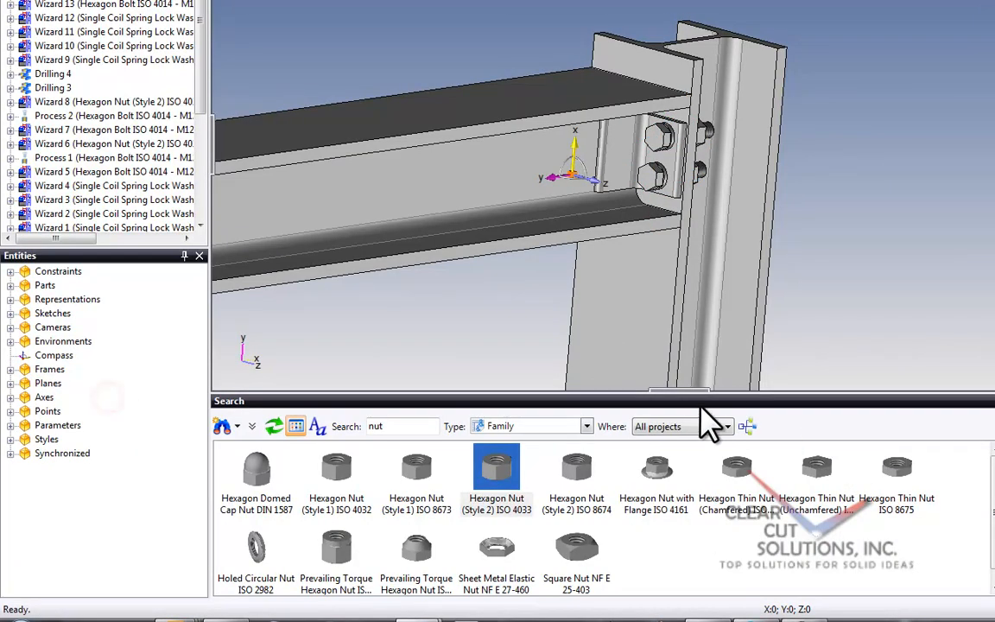